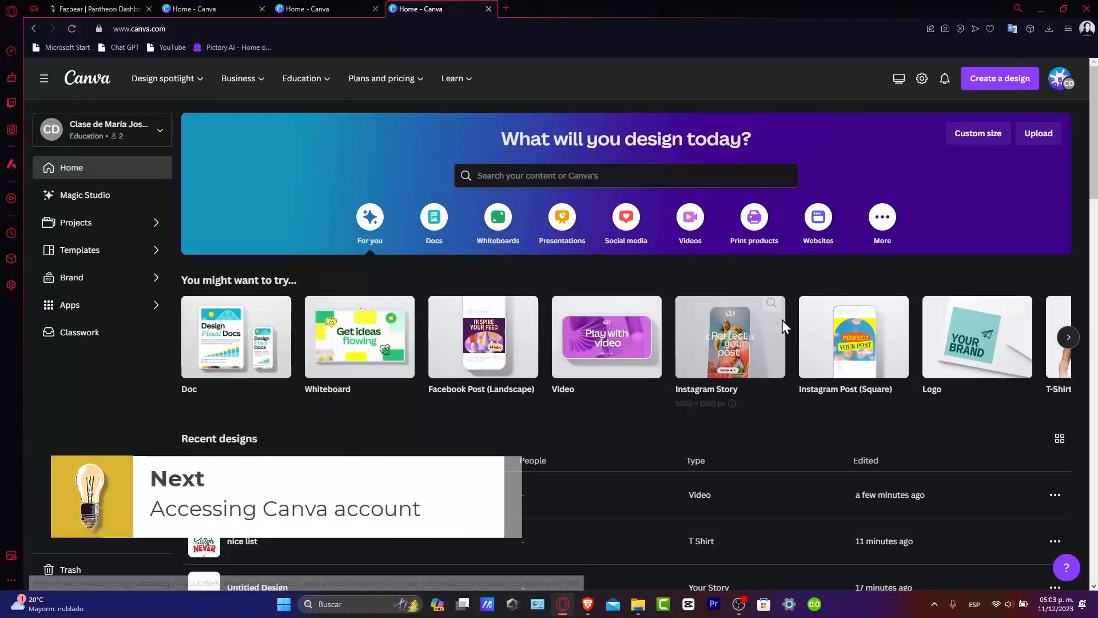
pyautogui.moveTo(730, 336)
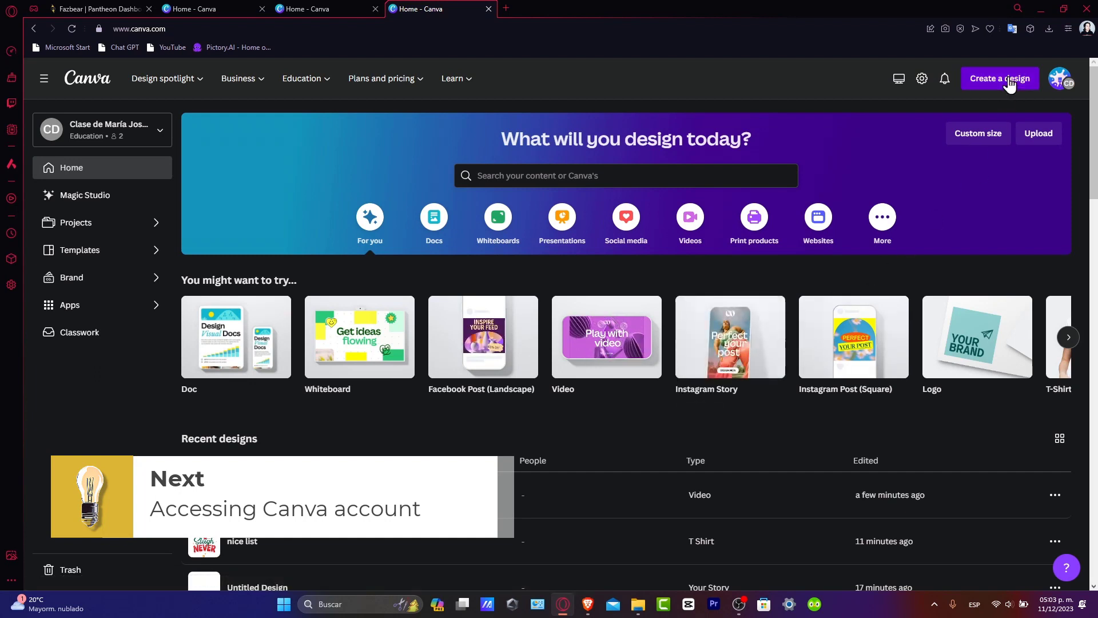
# - Create a new blank Instagram Post (Square) design from Create a design
pyautogui.click(1000, 79)
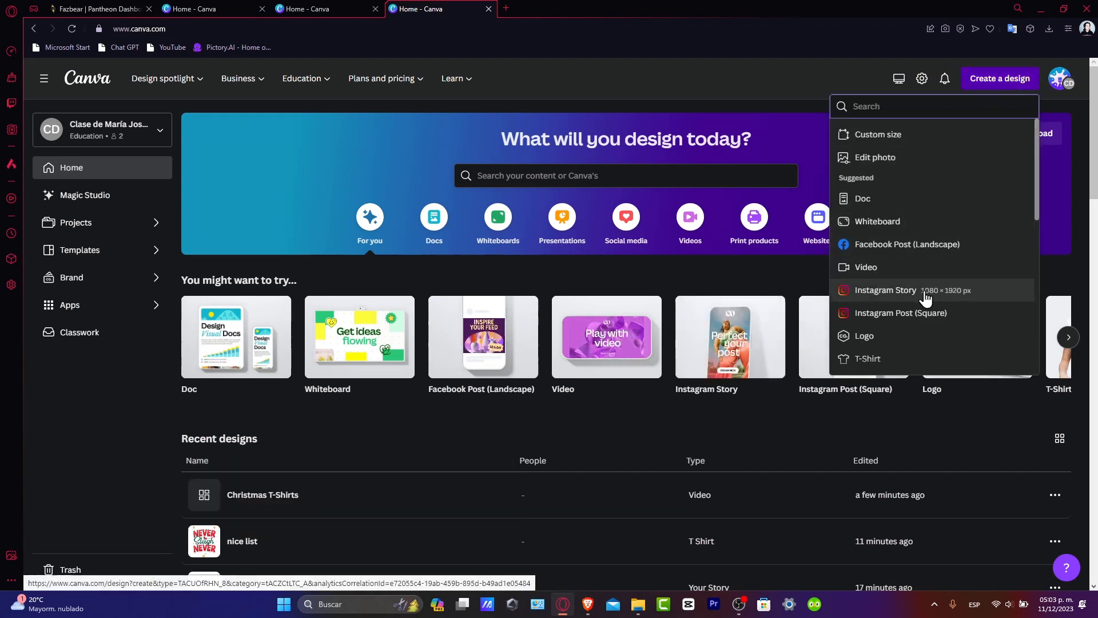
pyautogui.moveTo(902, 313)
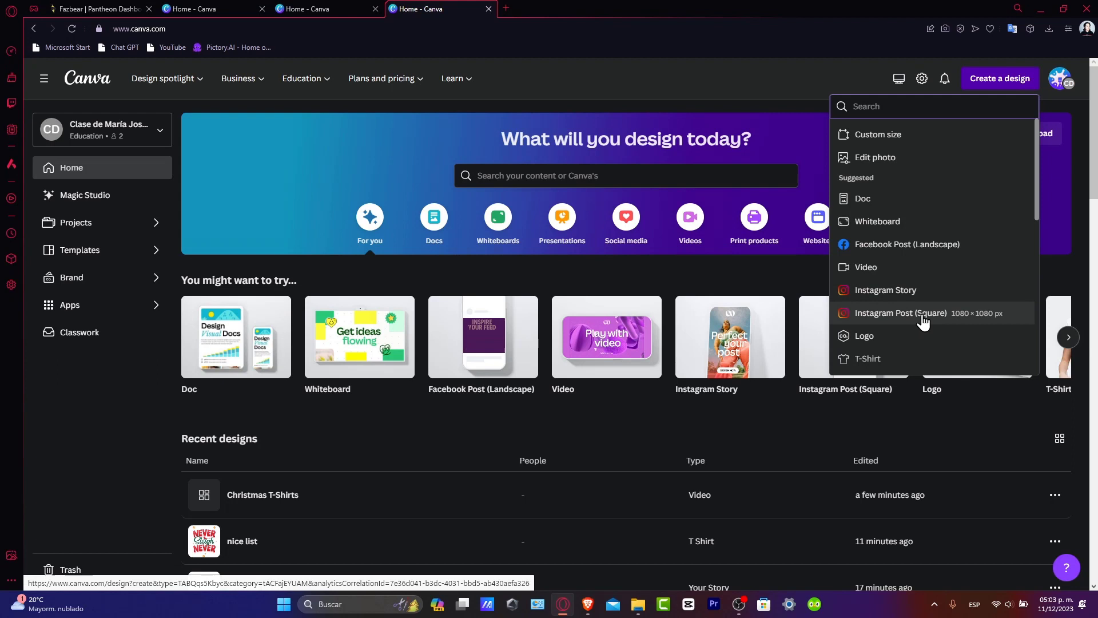
pyautogui.click(902, 314)
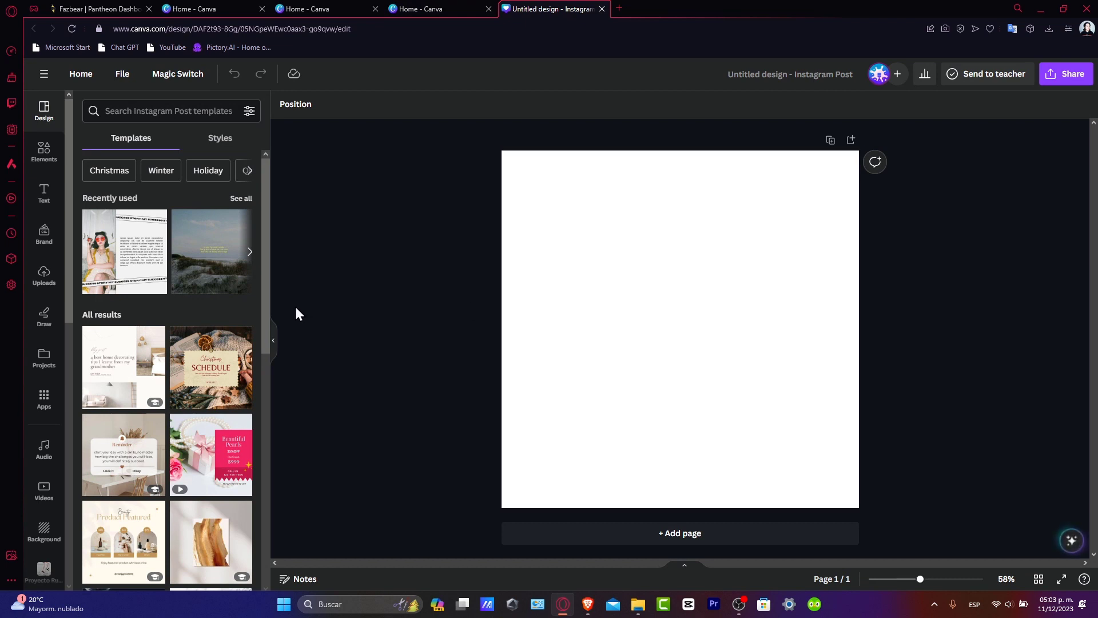
# - Name the design 'Christmas T-Shirt' and fill the page with the Christmas fireplace photo
pyautogui.click(534, 451)
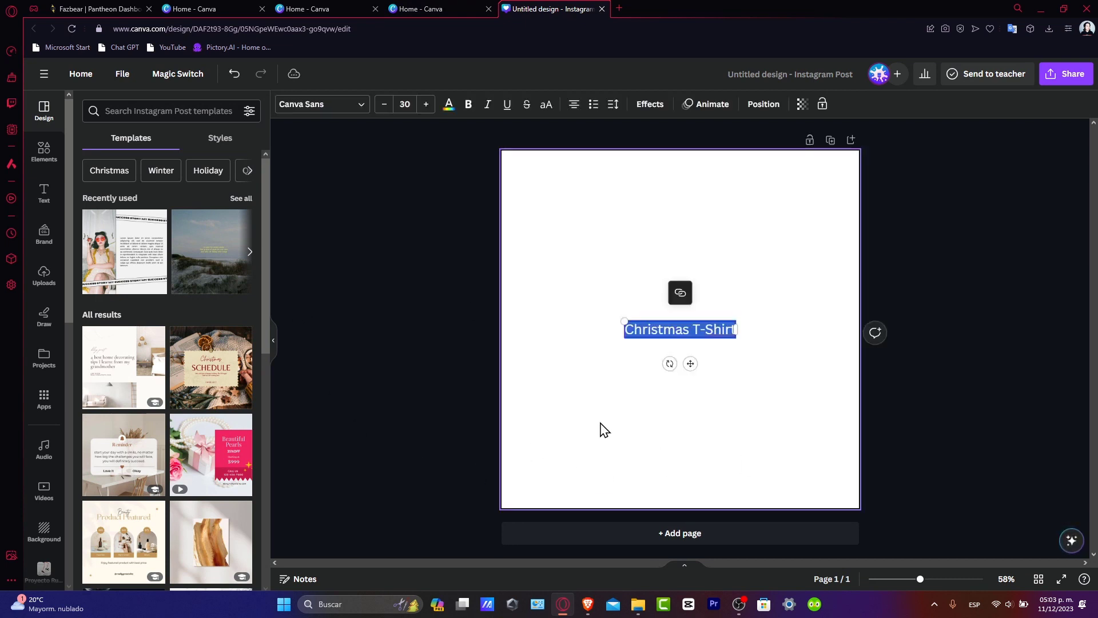
pyautogui.click(123, 539)
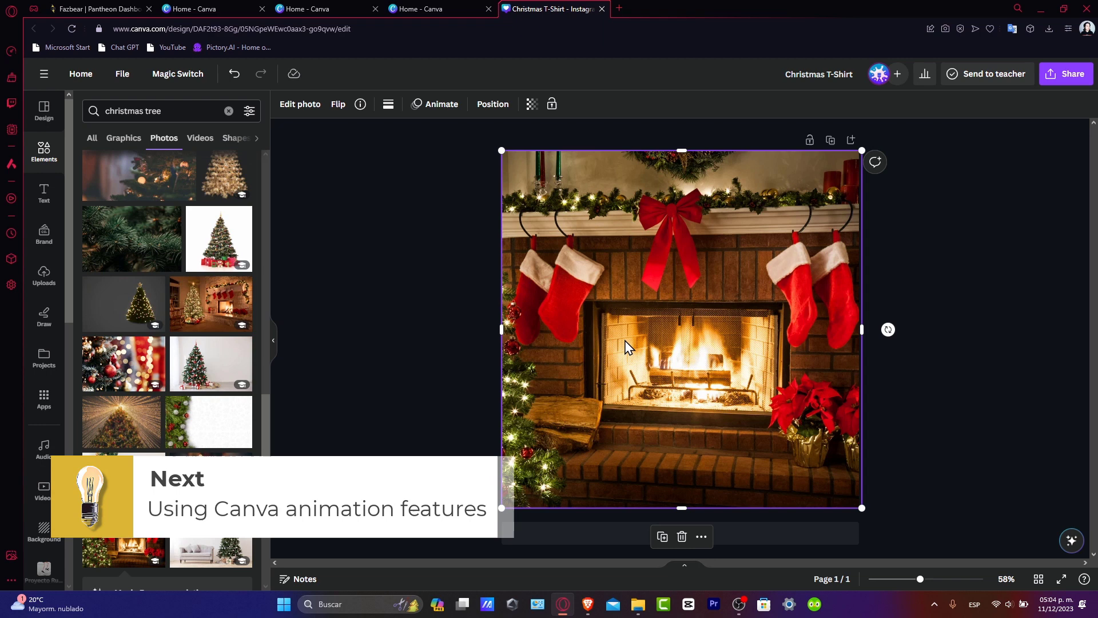
pyautogui.moveTo(487, 167)
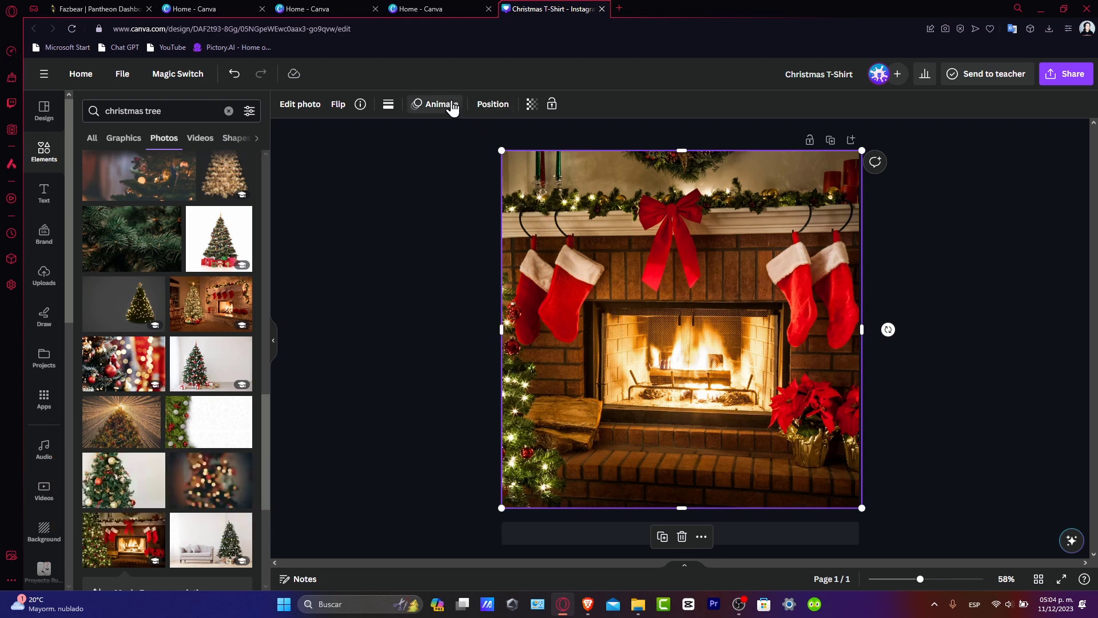
# - Show the Photo Animations for the fireplace photo and browse the effects such as Drift
pyautogui.click(439, 104)
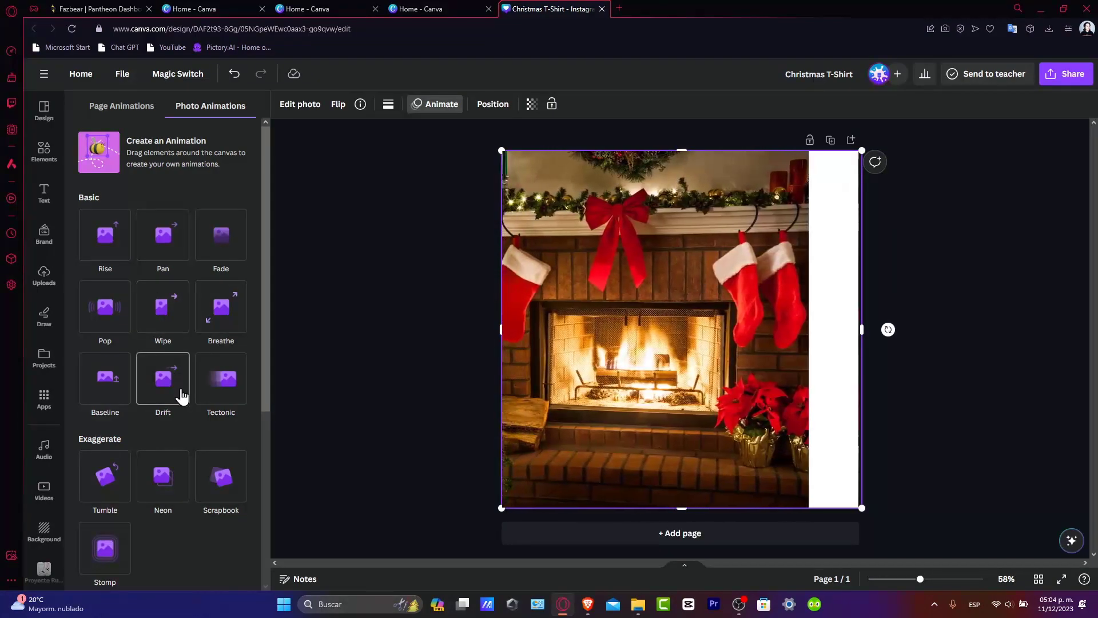
pyautogui.scroll(-3)
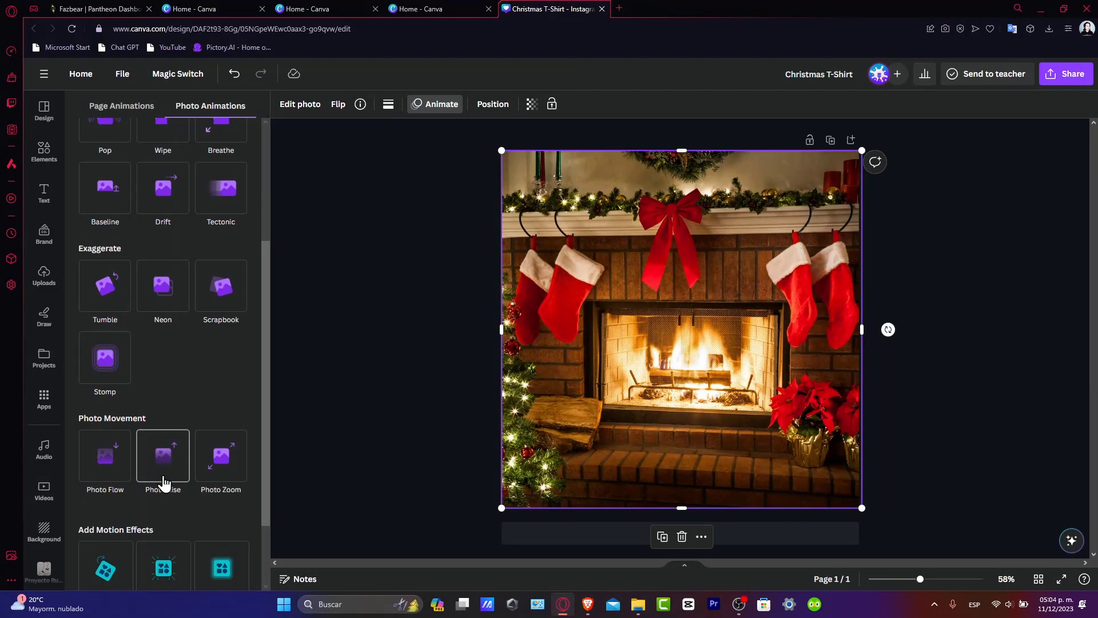
pyautogui.scroll(-3)
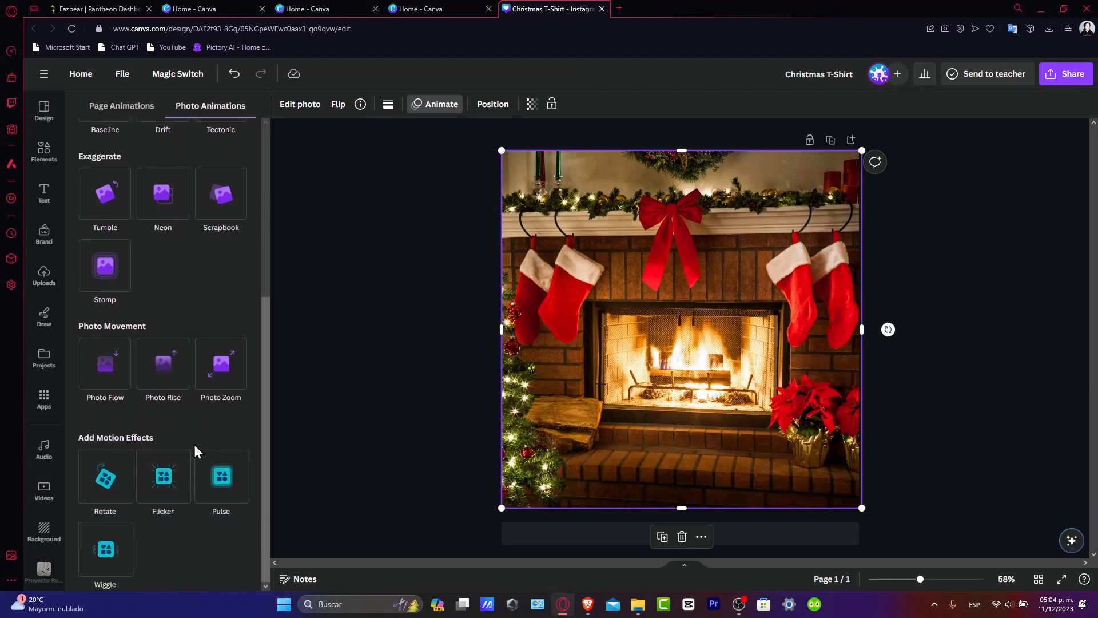
pyautogui.moveTo(647, 215)
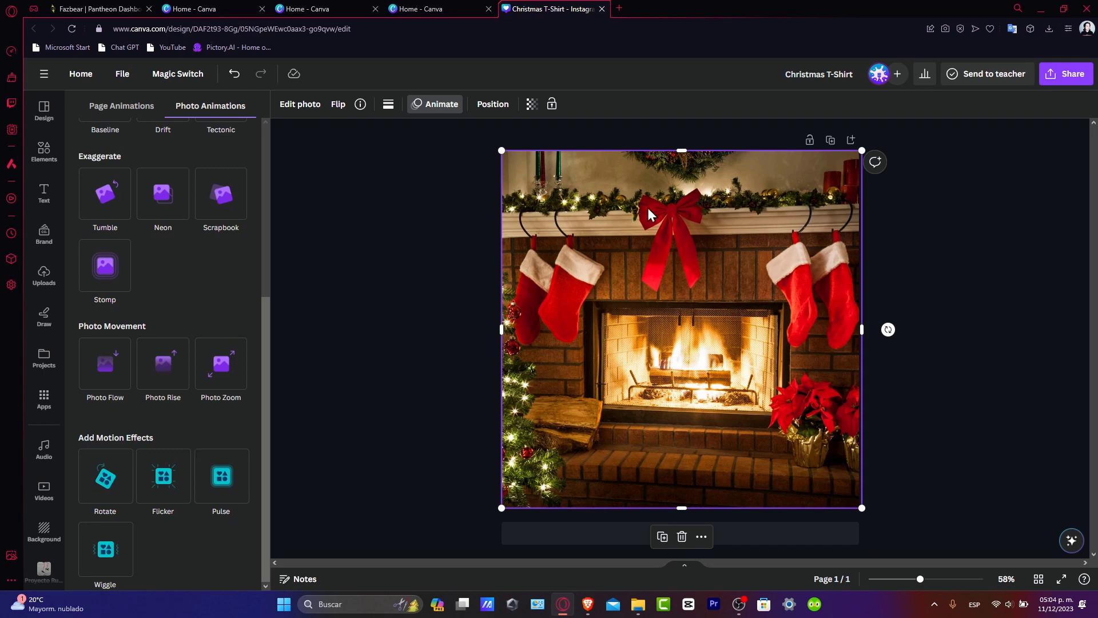
pyautogui.moveTo(673, 459)
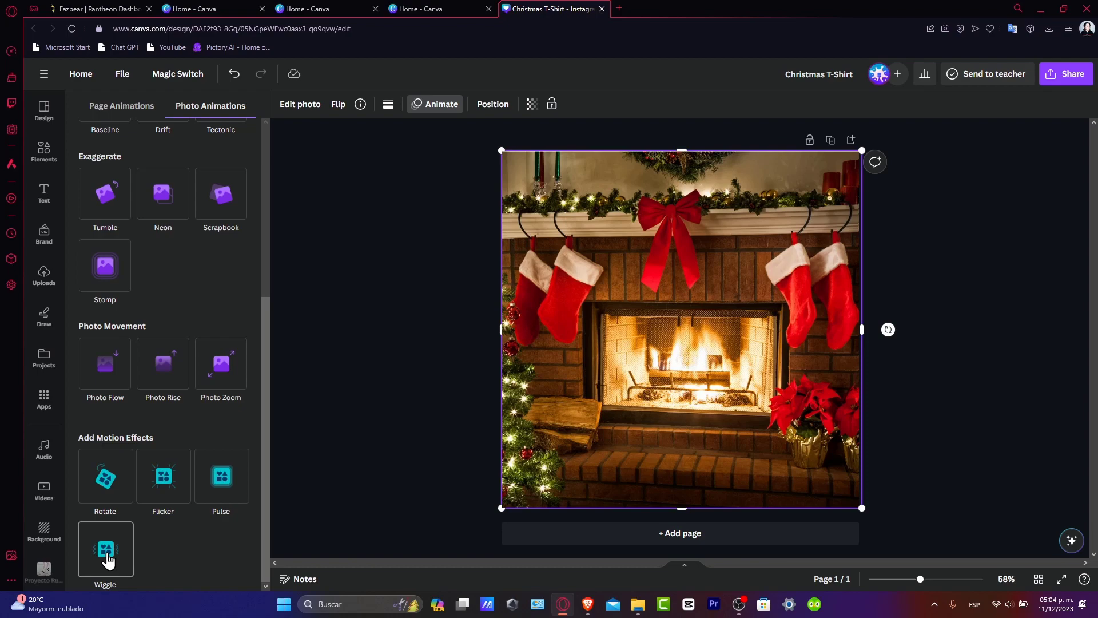
pyautogui.click(104, 549)
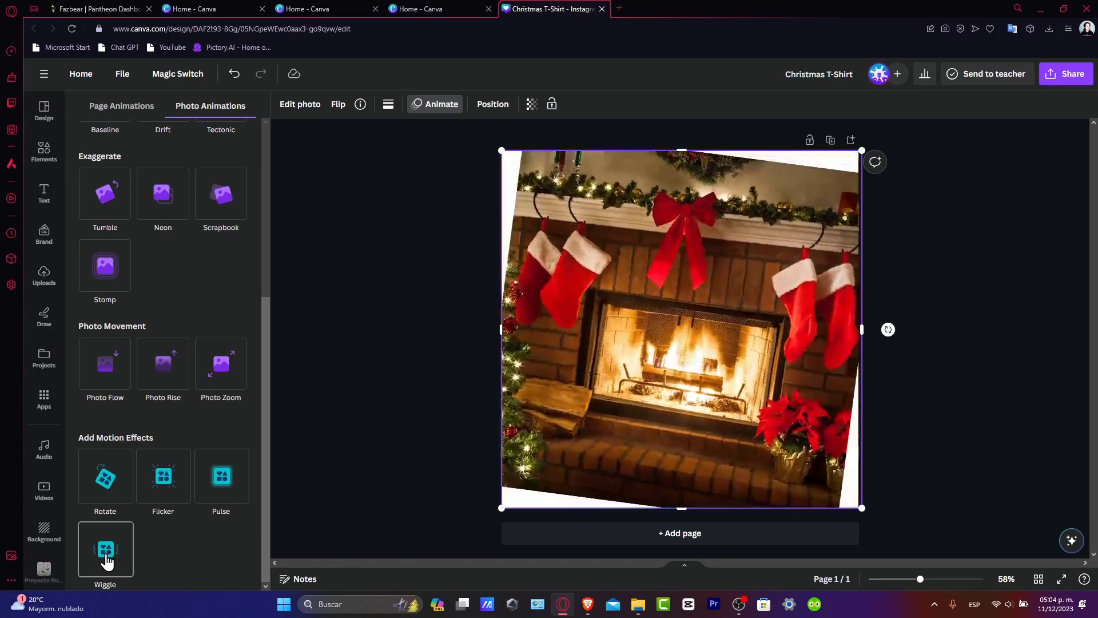
pyautogui.click(162, 480)
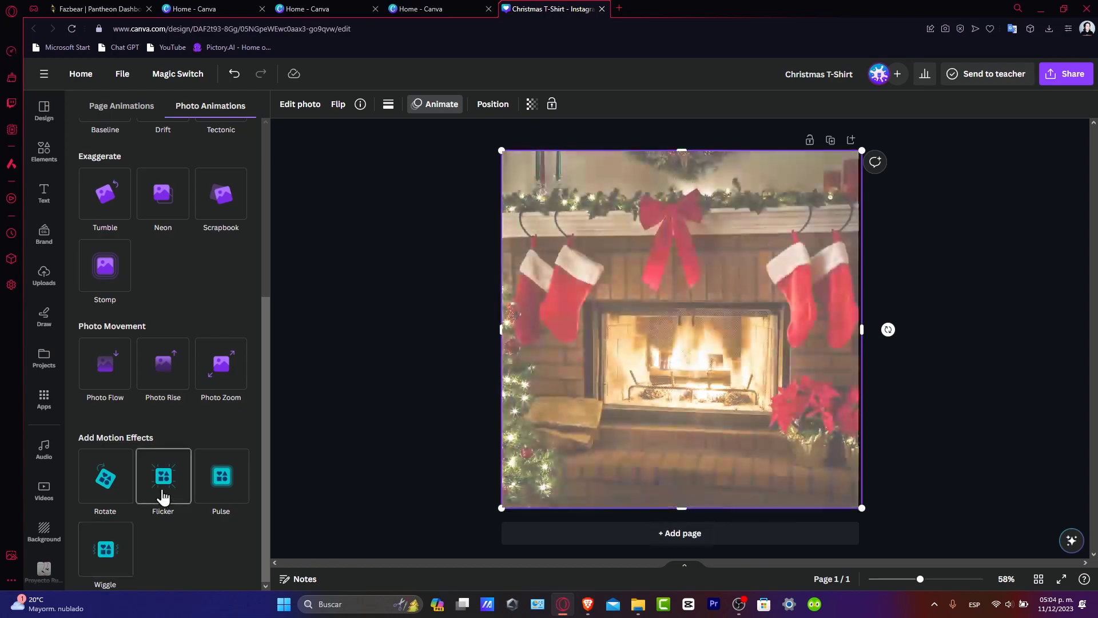
pyautogui.click(104, 475)
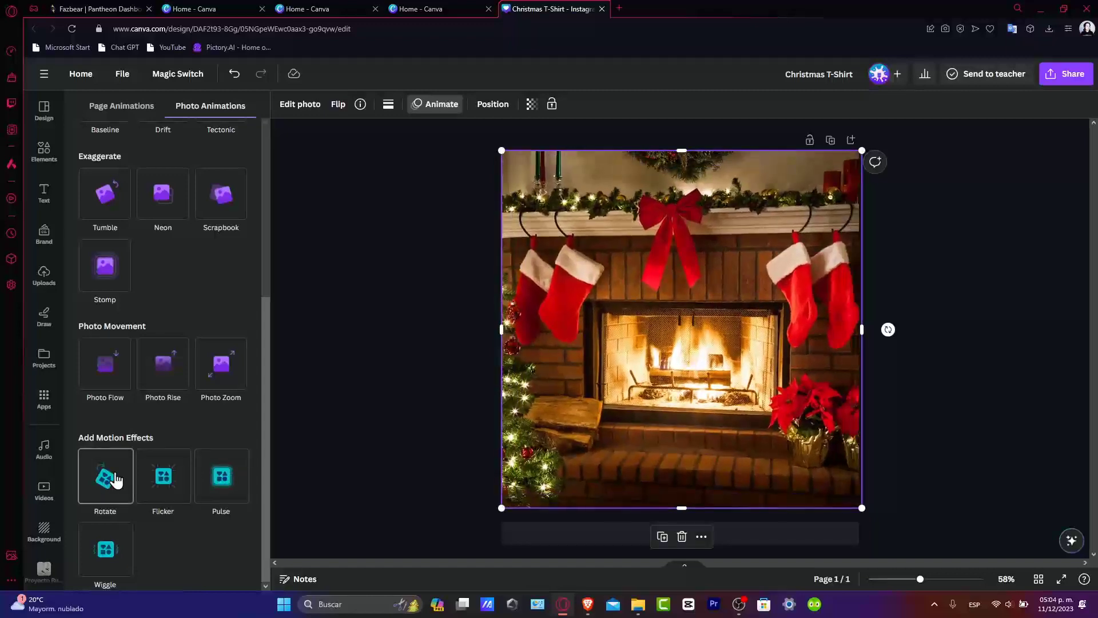
pyautogui.click(104, 476)
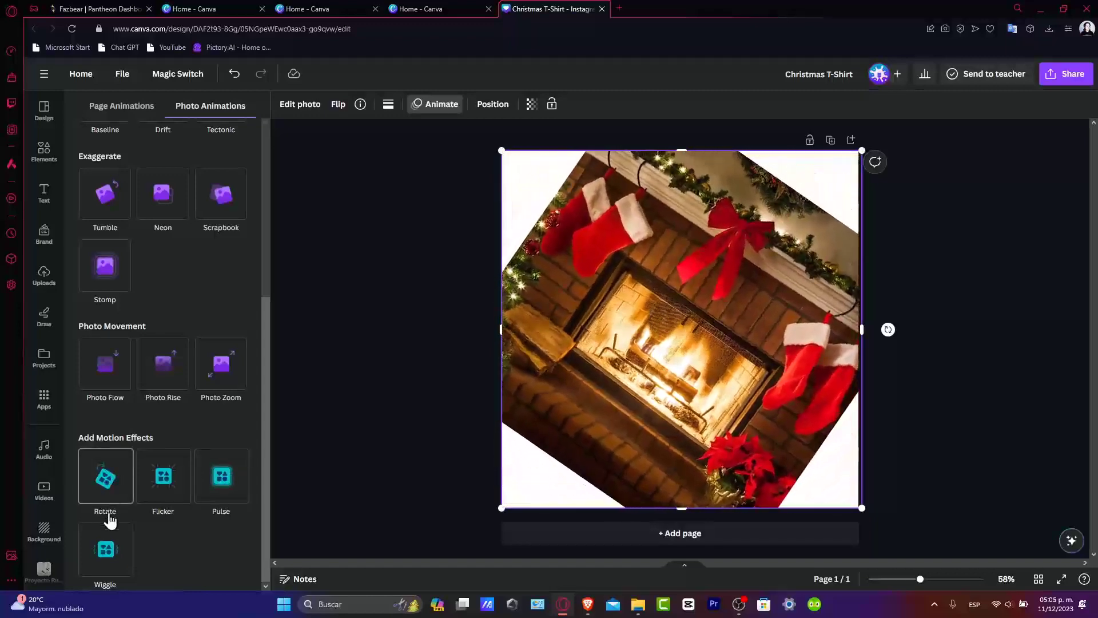
pyautogui.click(104, 363)
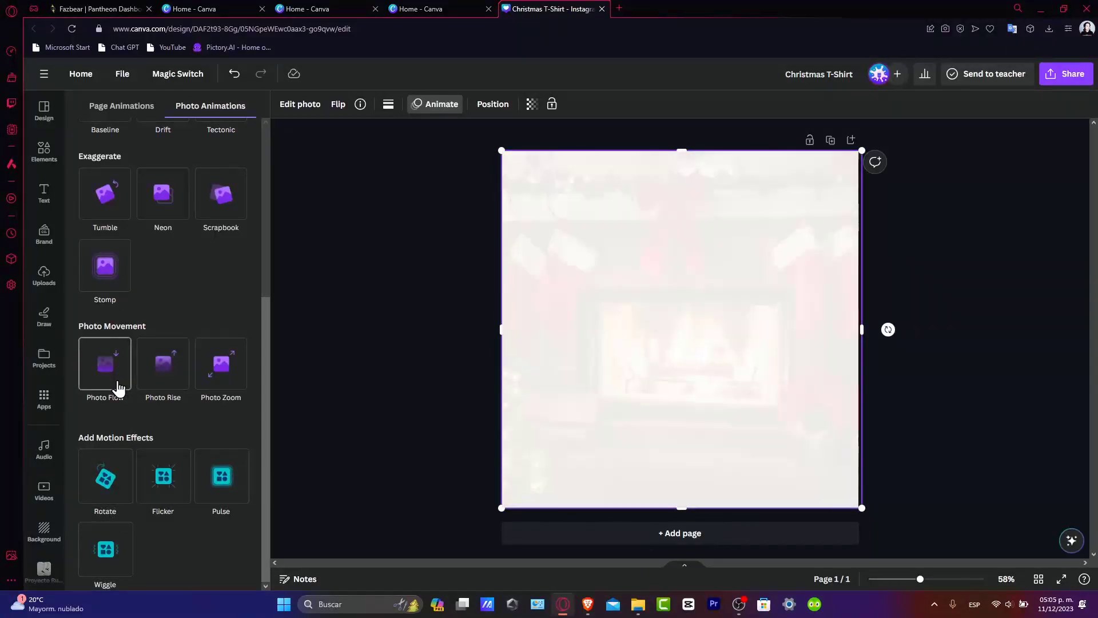
# - Apply the Photo Flow movement to the fireplace photo, animating On enter at default intensity
pyautogui.click(104, 362)
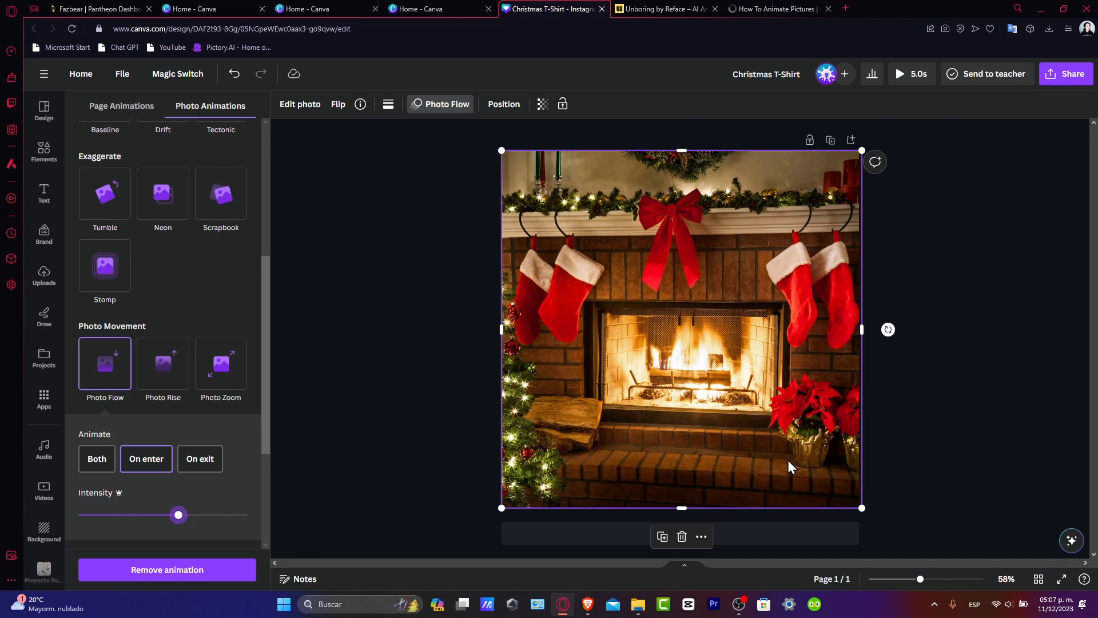
pyautogui.moveTo(608, 380)
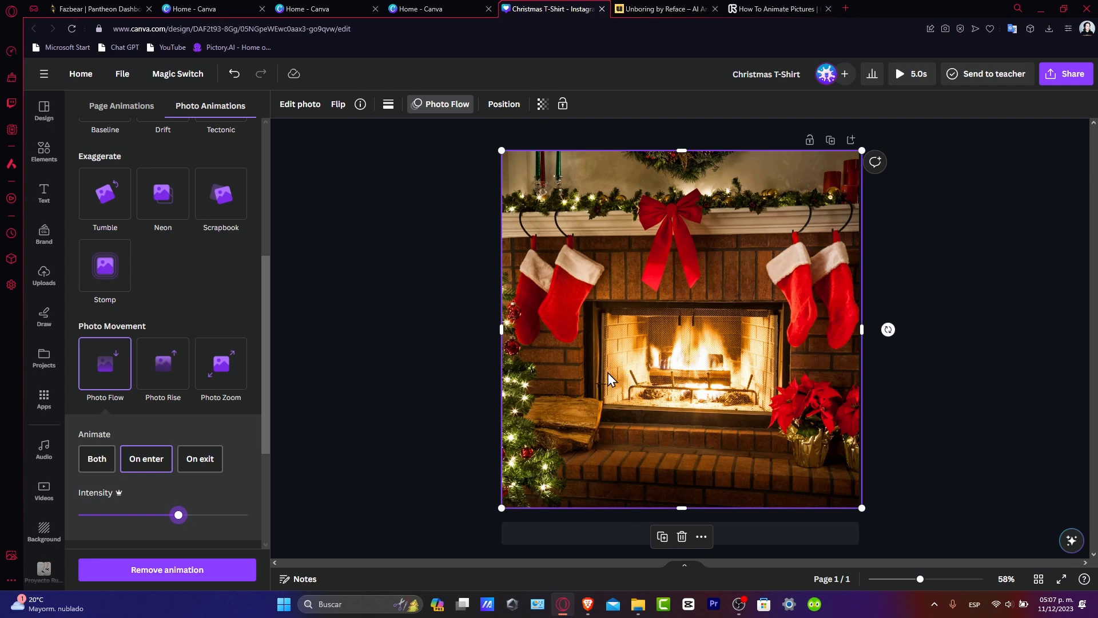
pyautogui.moveTo(185, 498)
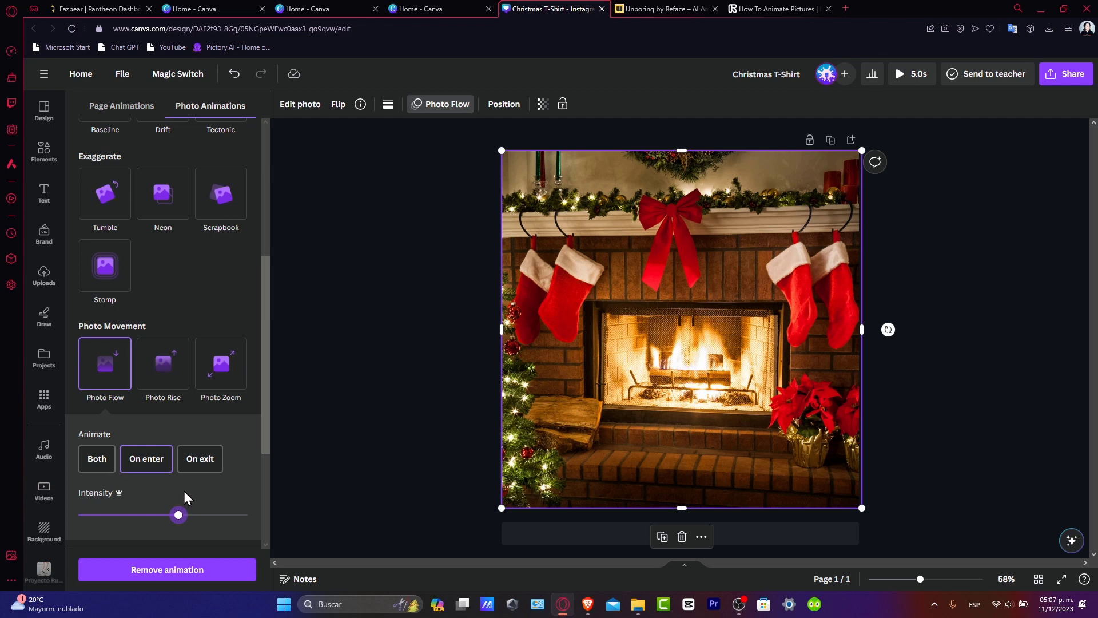
pyautogui.moveTo(441, 461)
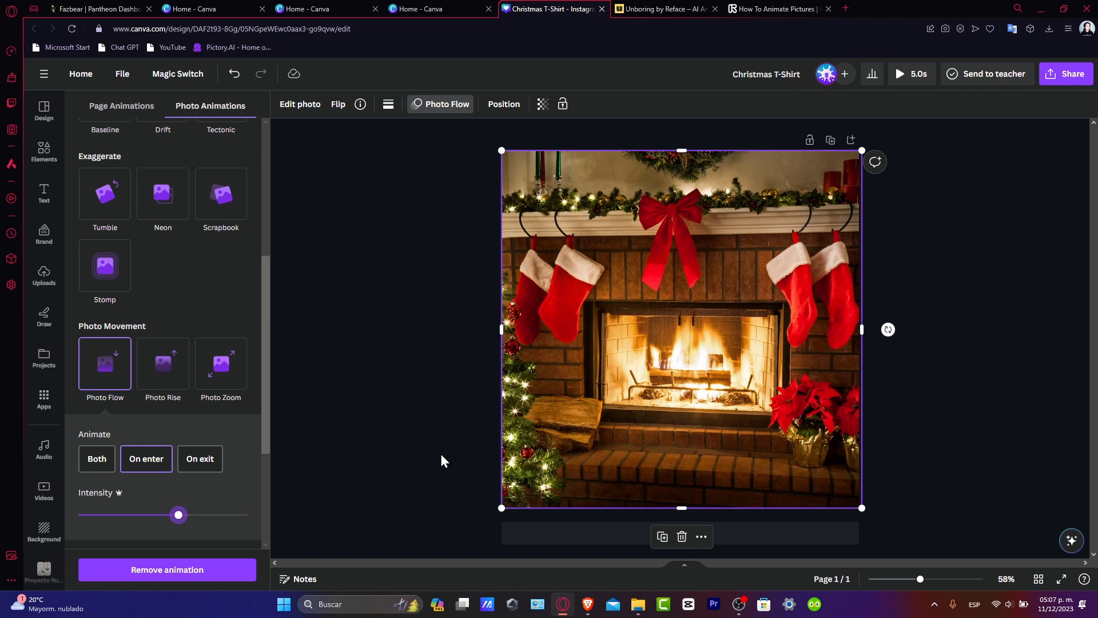
# - Close the Thanksgiving popup on Reface.ai, browse its photo animator page, then go to Runway's guide
pyautogui.click(663, 8)
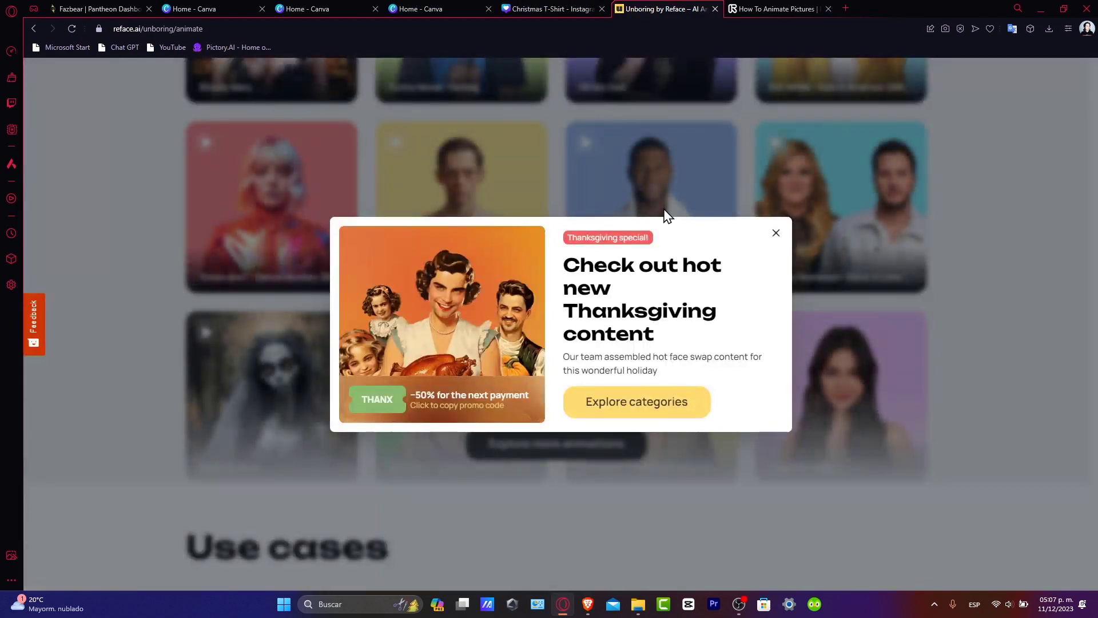
pyautogui.click(775, 232)
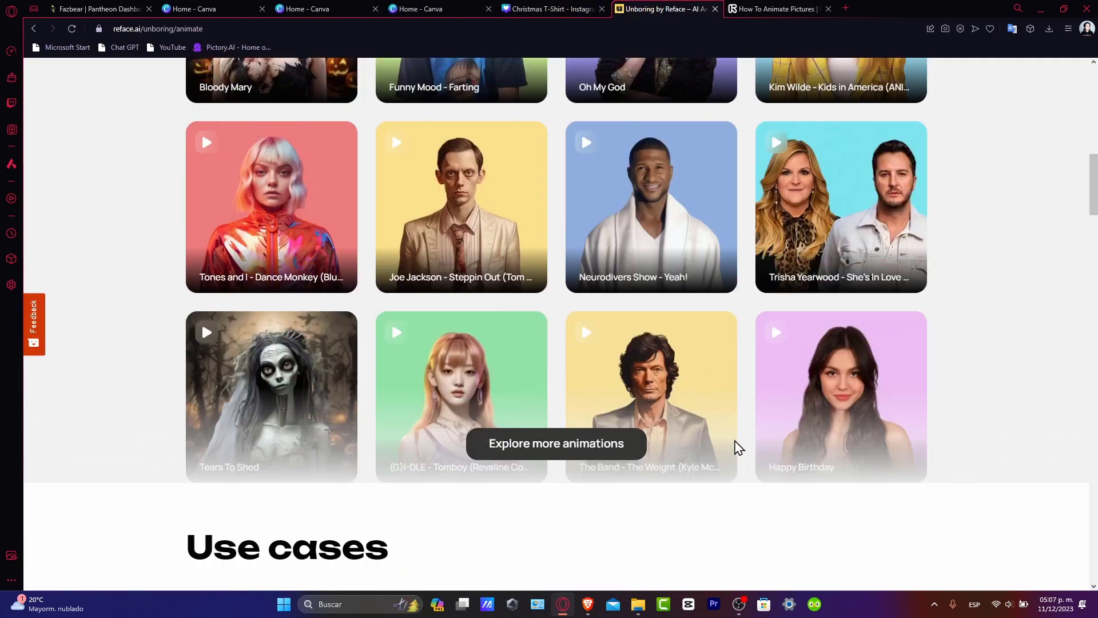
pyautogui.scroll(3)
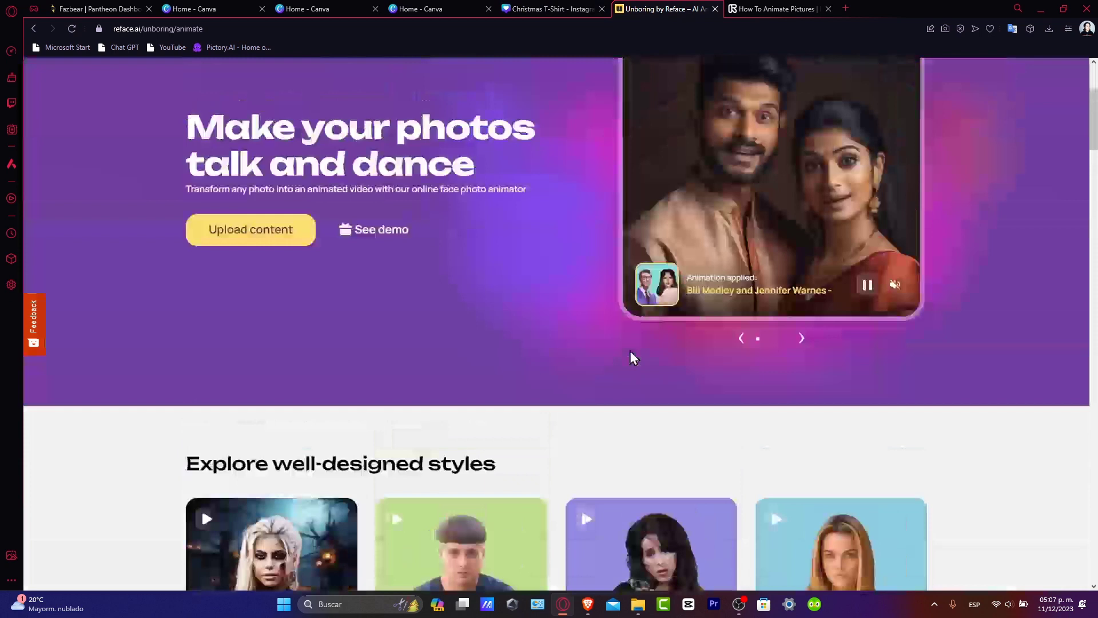
pyautogui.scroll(3)
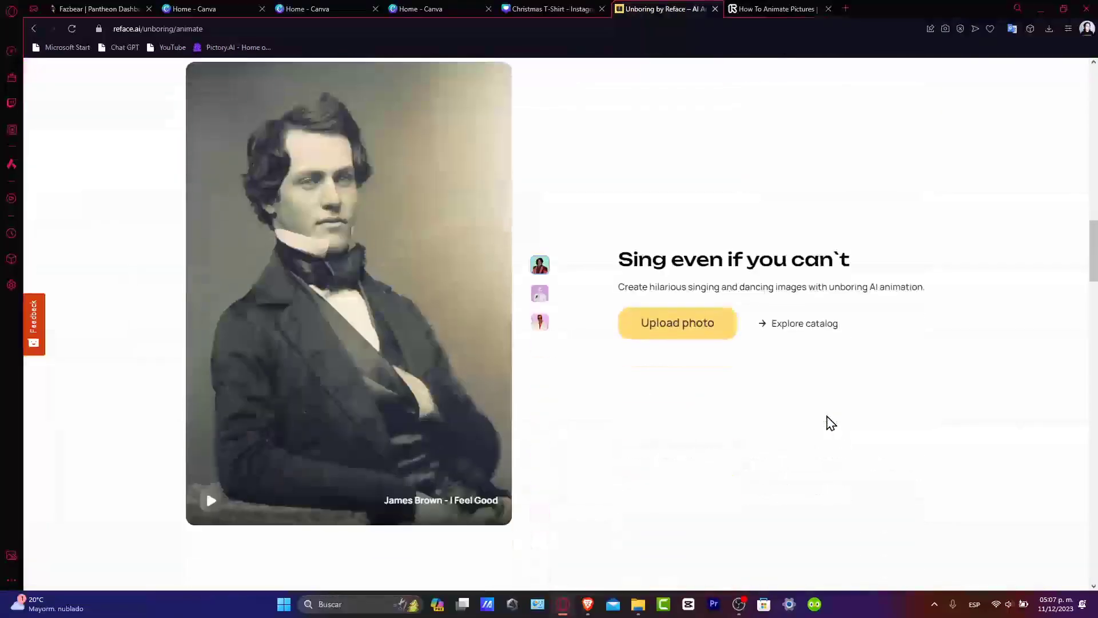
pyautogui.scroll(-3)
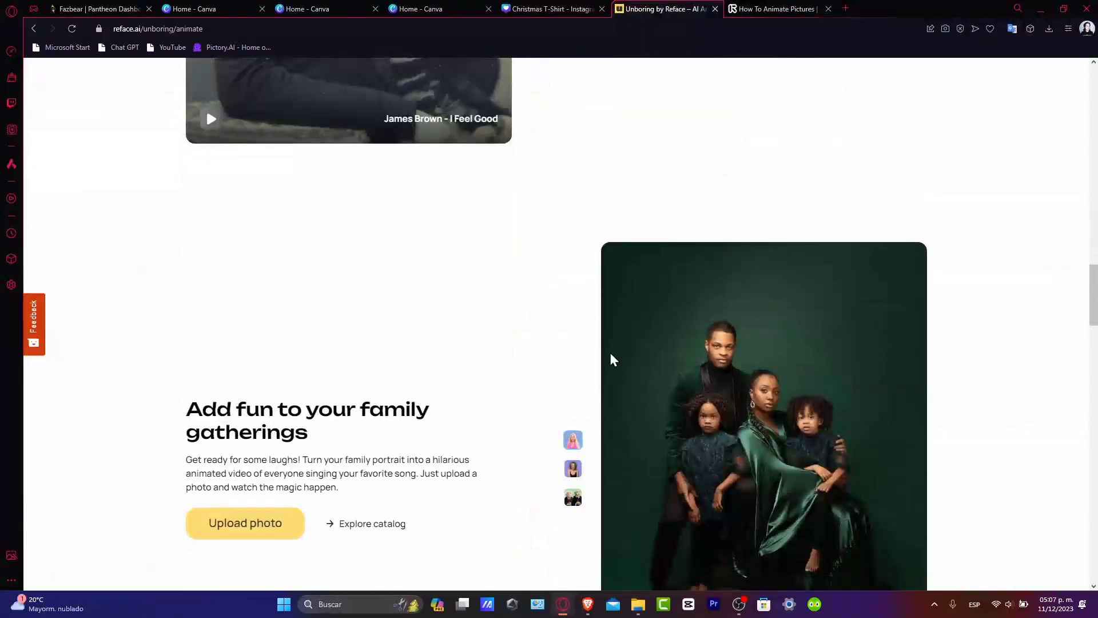
pyautogui.click(774, 8)
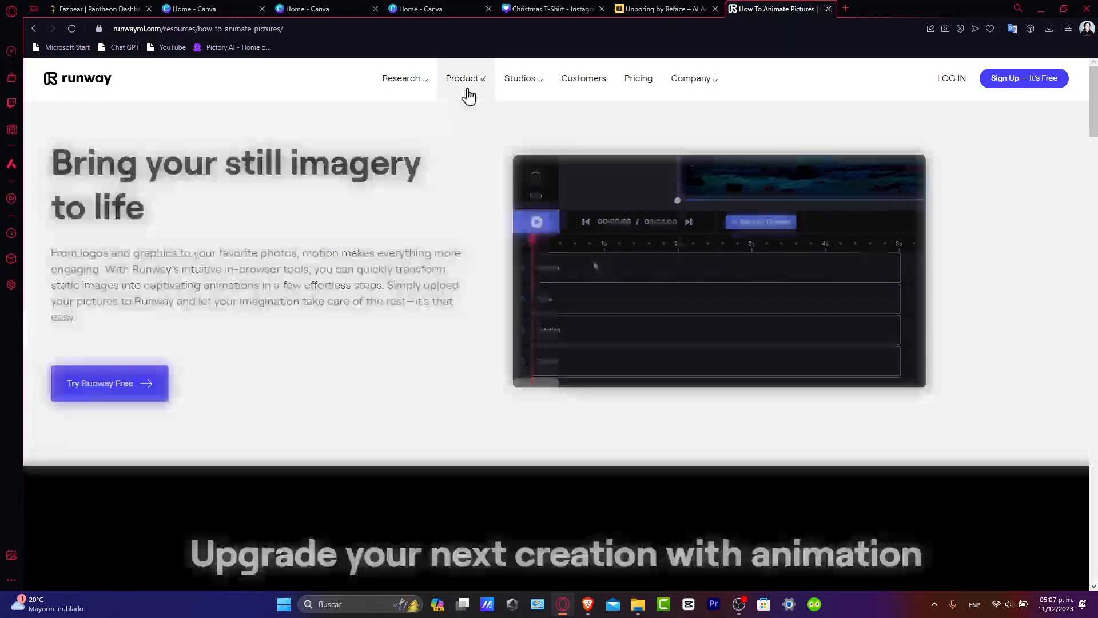
# - Review Runway's AI Magic Tools product menu, then return to the Christmas T-Shirt design
pyautogui.click(462, 78)
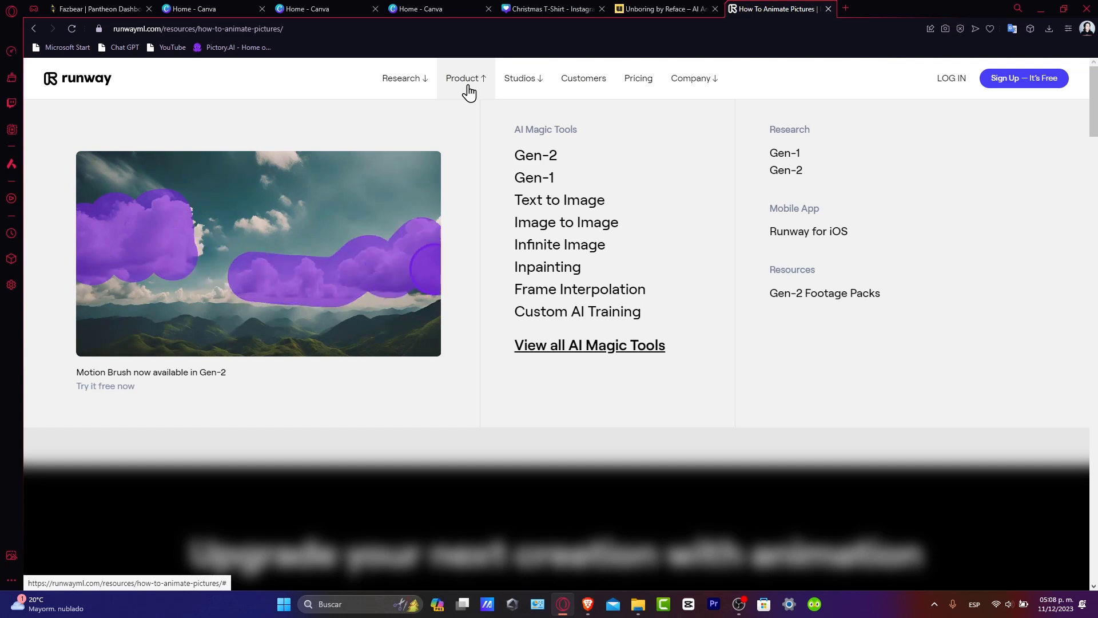
pyautogui.click(550, 8)
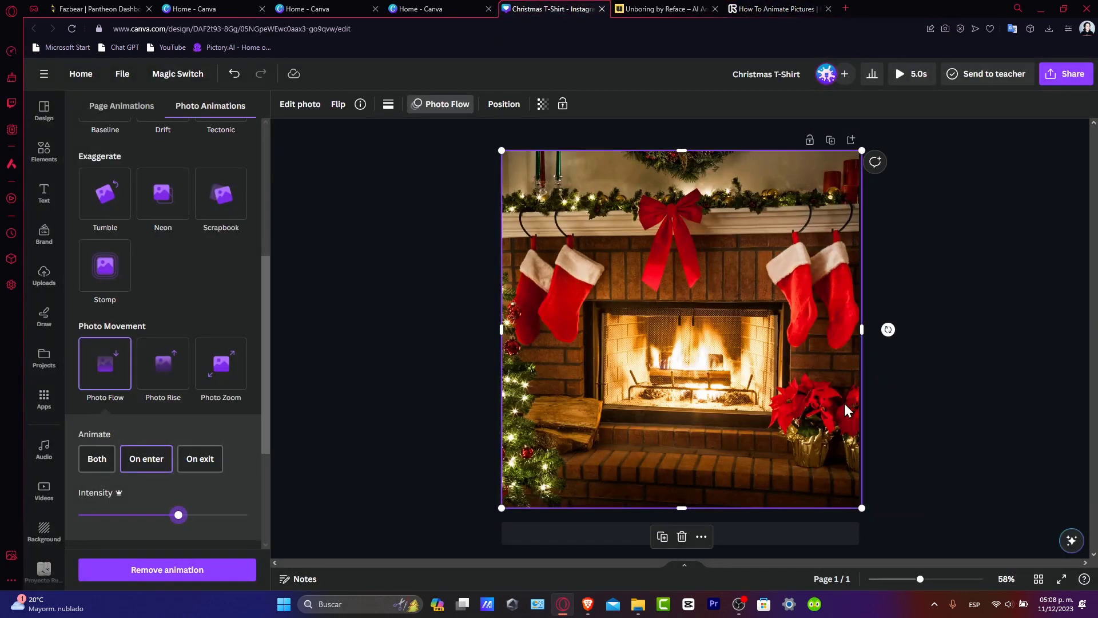
# - Switch the fireplace photo's movement to Photo Zoom on enter with Out scaling
pyautogui.click(220, 363)
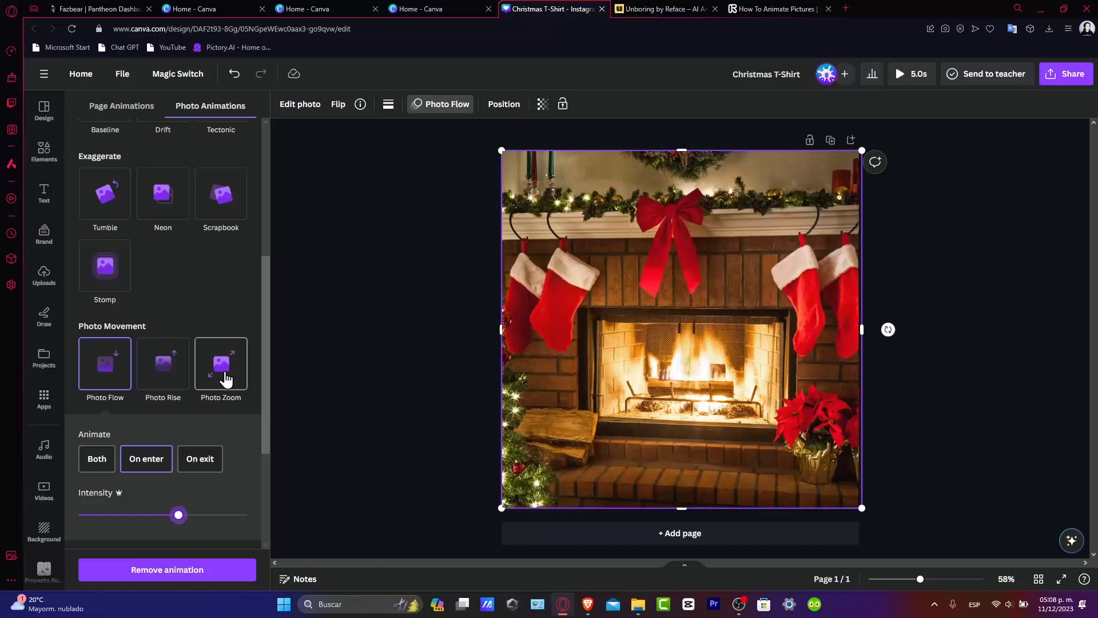
pyautogui.click(221, 364)
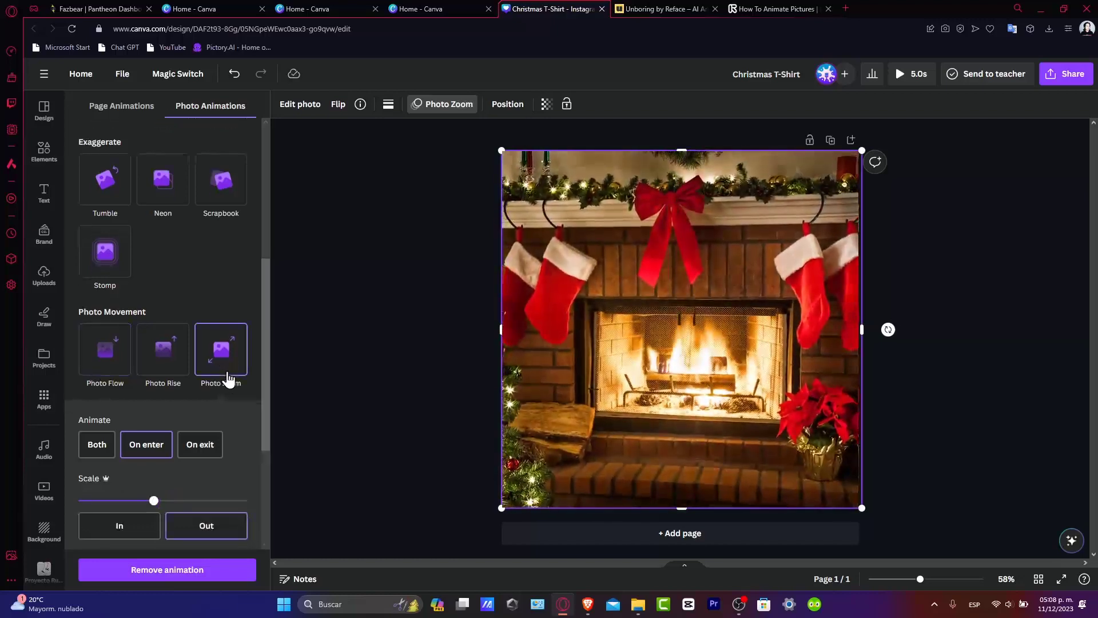